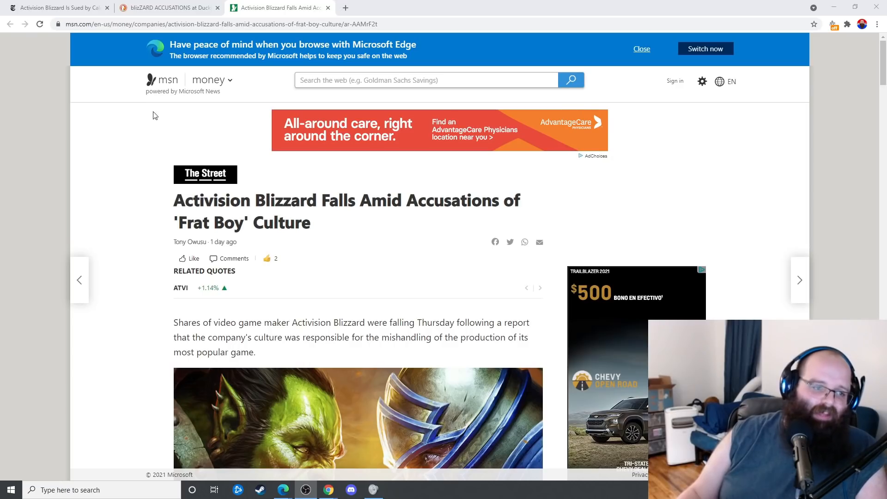
mouse_move(302, 260)
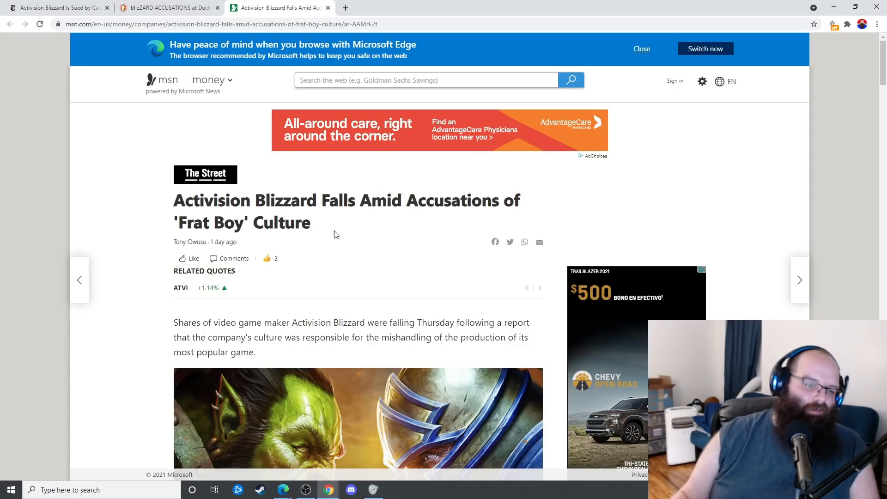
- Highlight the MSN article's headline, then scroll down to the harassment and lower-pay allegations
drag(175, 200, 257, 222)
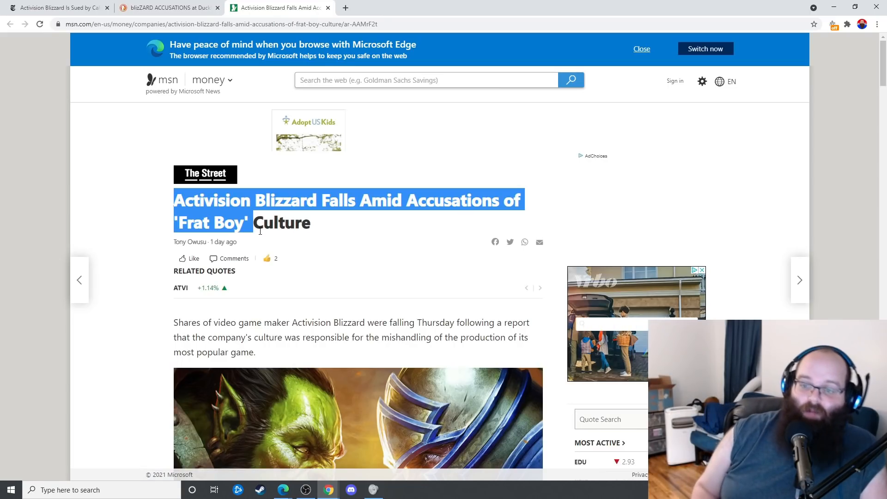
scroll(down, 3)
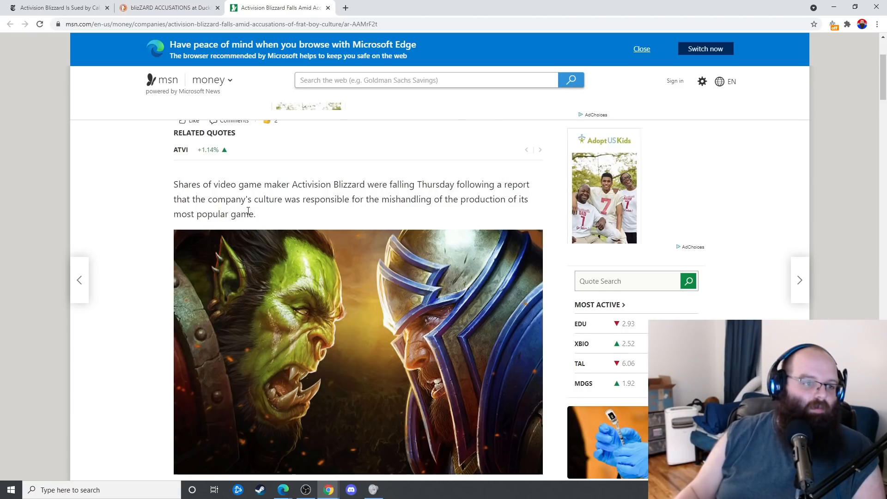
scroll(down, 3)
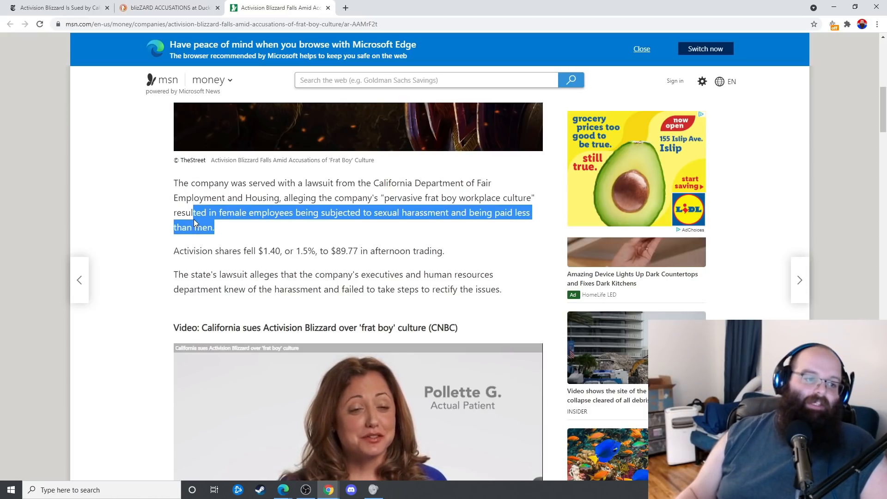
click(232, 240)
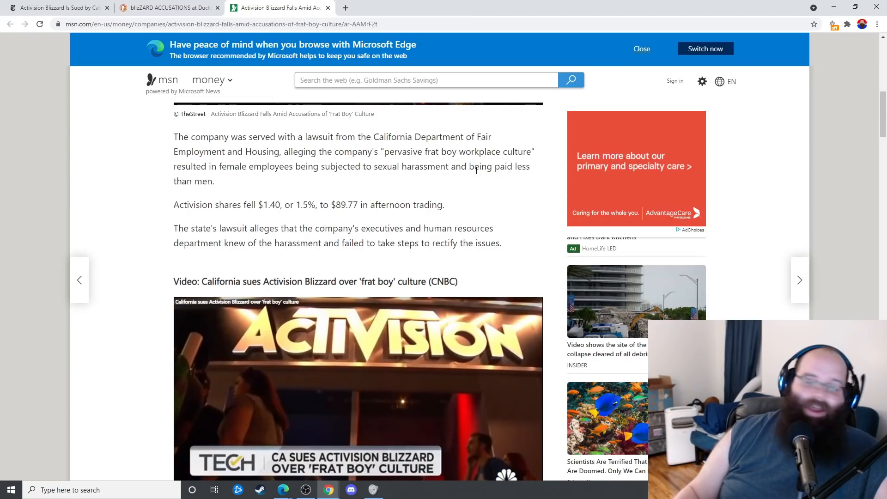
- Scroll past the embedded CNBC video to the World of Warcraft team paragraph
scroll(down, 3)
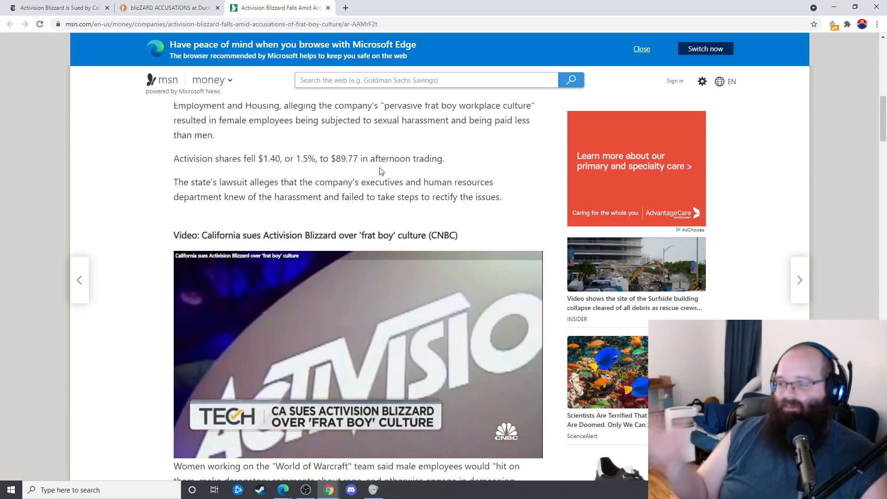
scroll(down, 3)
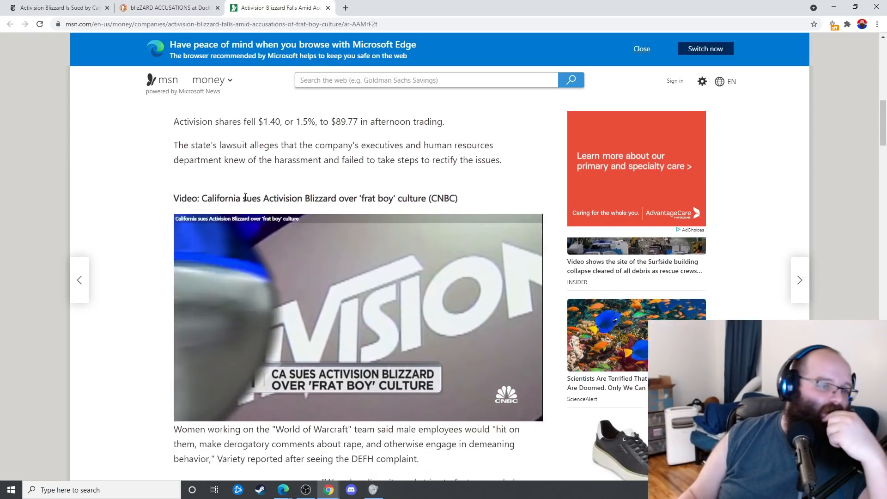
click(358, 317)
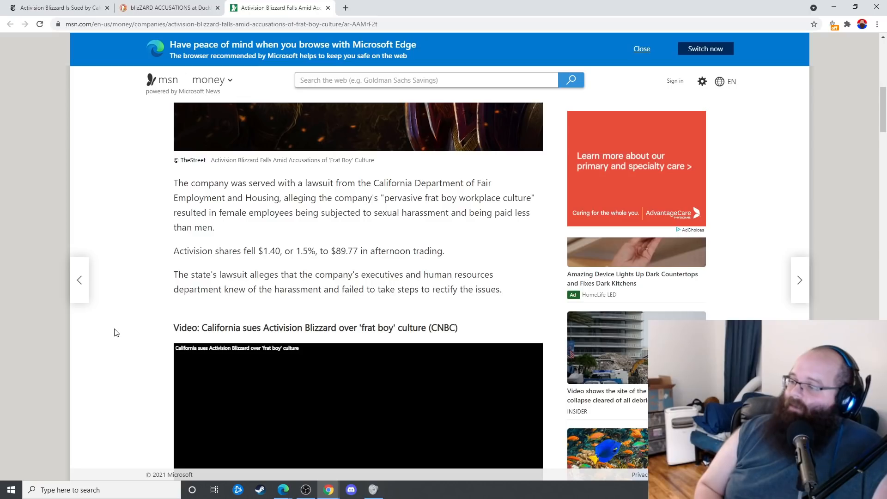
click(642, 49)
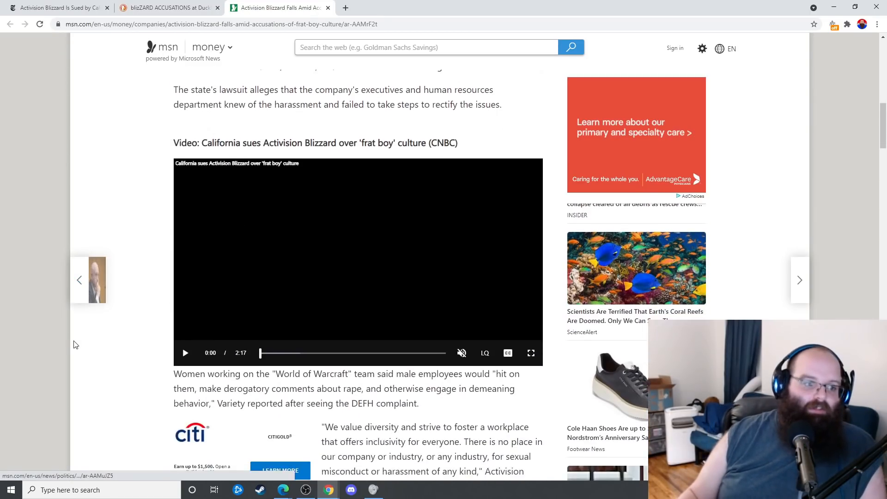
scroll(down, 3)
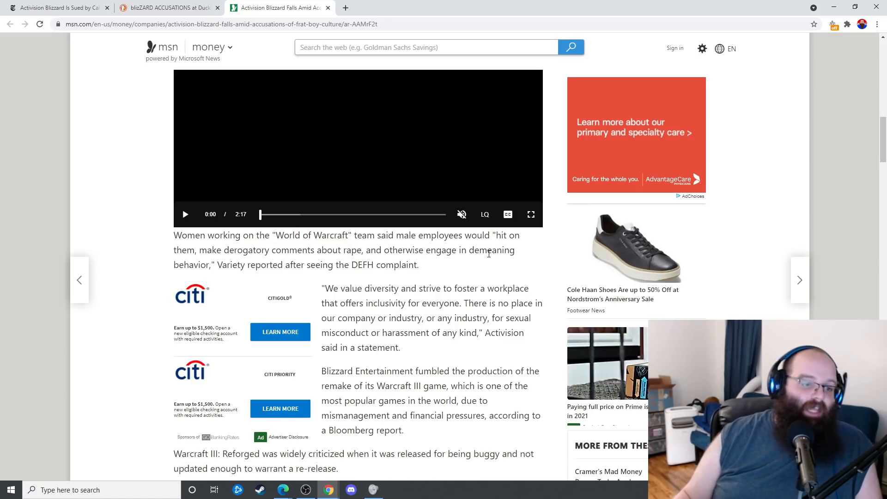
- Scroll to Activision's diversity statement, highlight it, then clear the selection
scroll(down, 3)
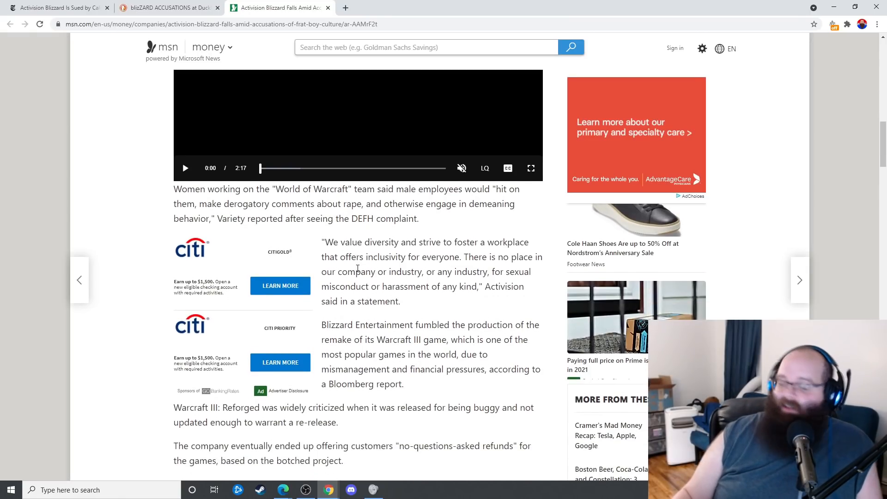
scroll(down, 3)
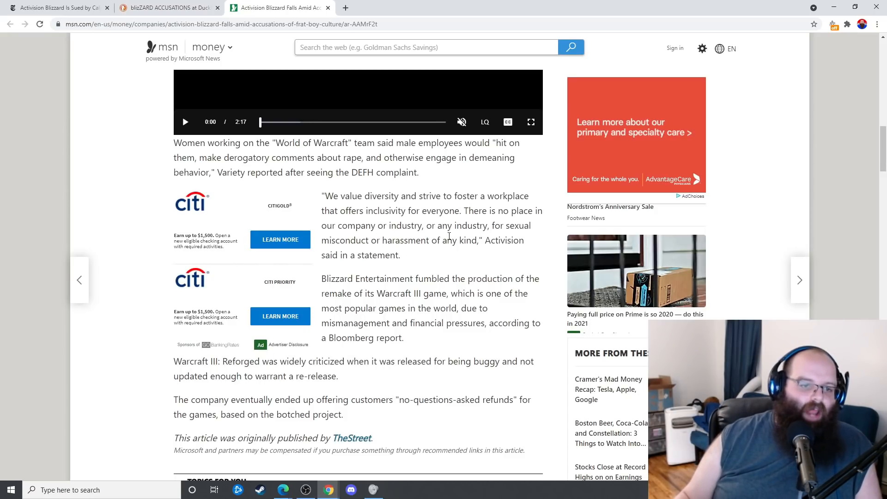
mouse_move(458, 259)
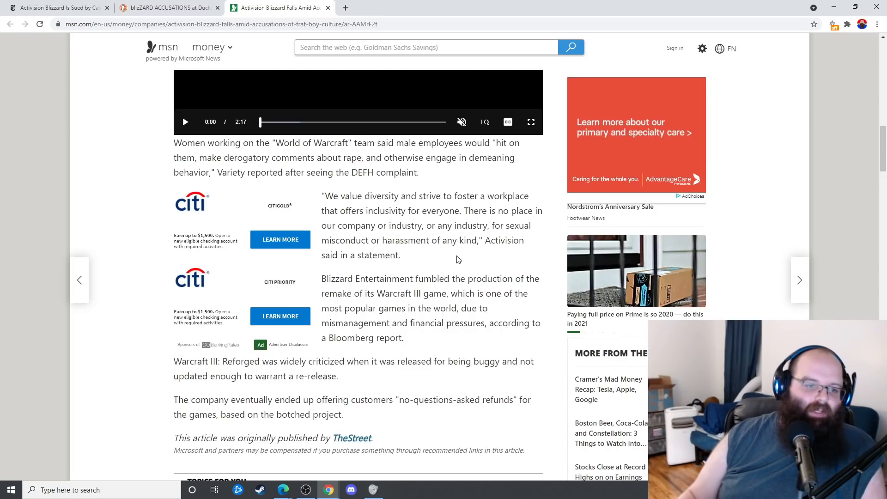
drag(320, 196, 400, 255)
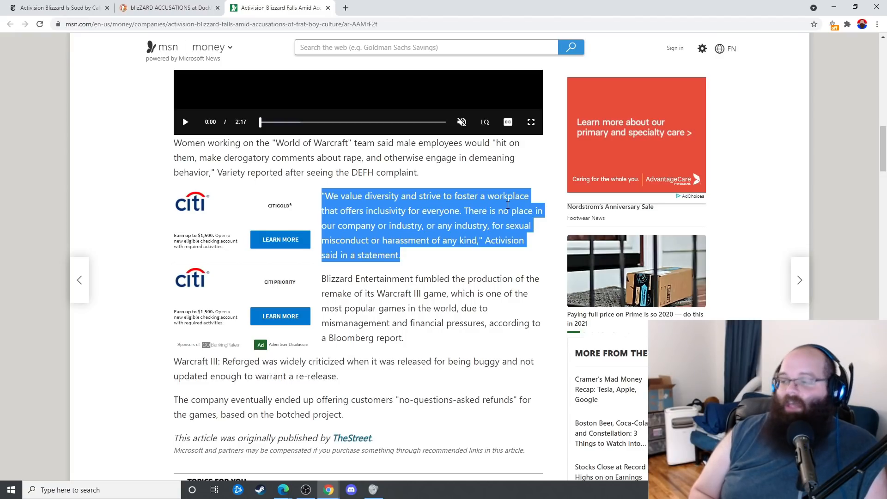
click(429, 260)
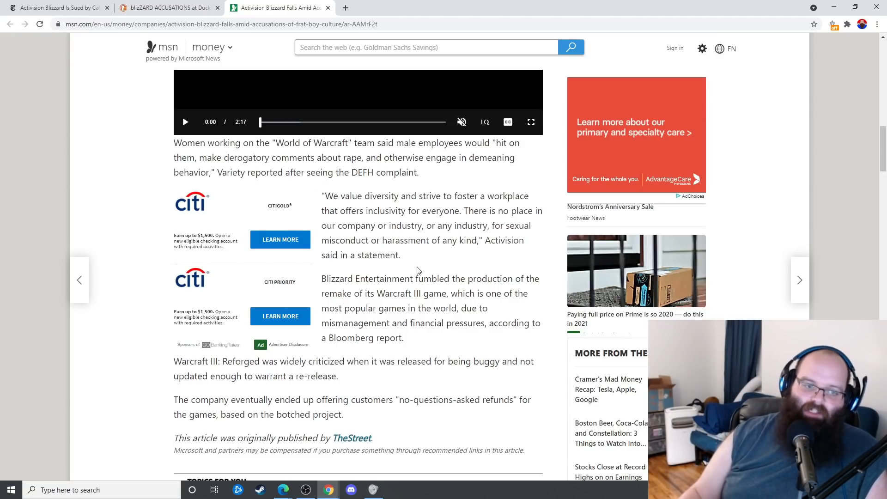
mouse_move(377, 291)
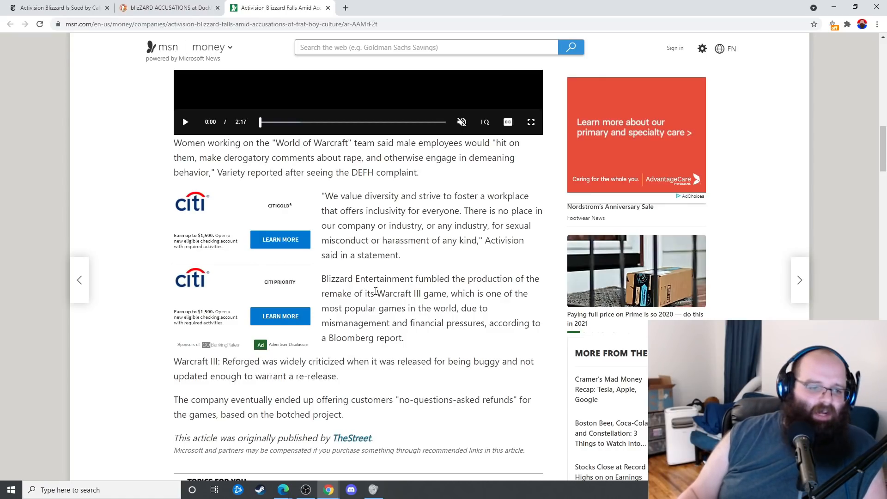
- Highlight, then deselect, the sentence about the fumbled Warcraft III remake
scroll(down, 3)
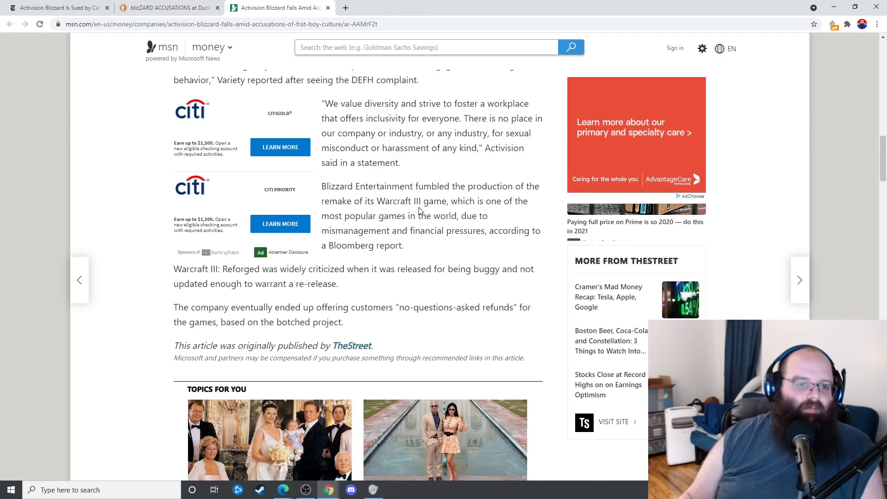
drag(321, 187, 447, 201)
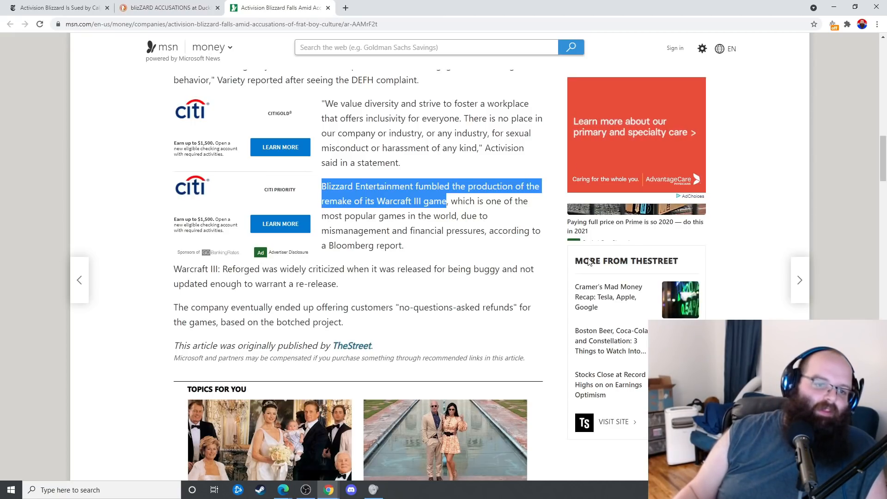
click(457, 233)
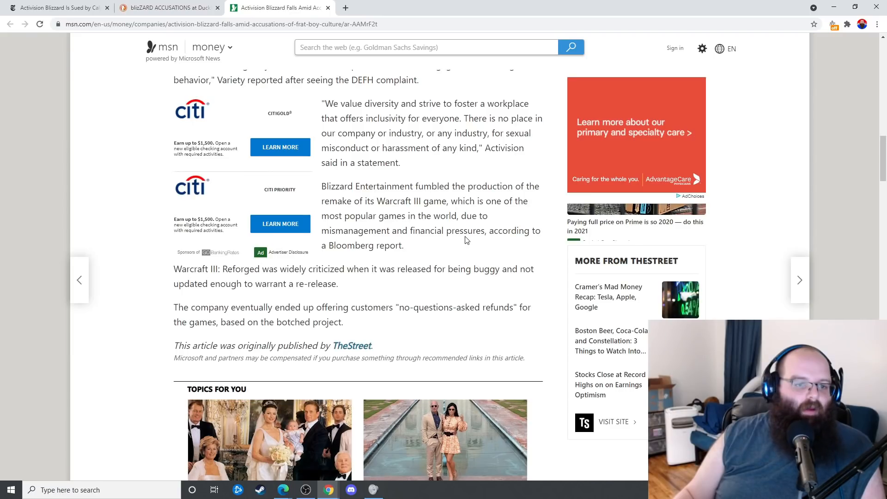
- Finish the article and search DuckDuckGo for the Blizzard accusations plus 'suicide'
scroll(down, 3)
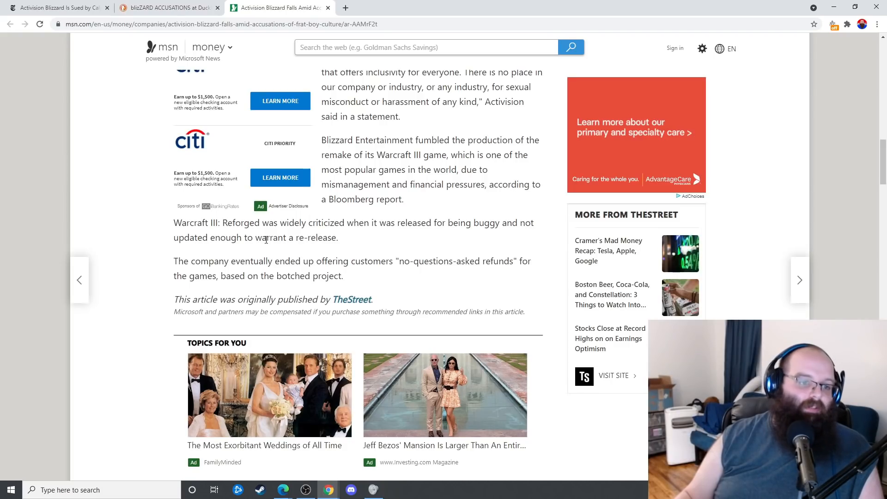
scroll(down, 3)
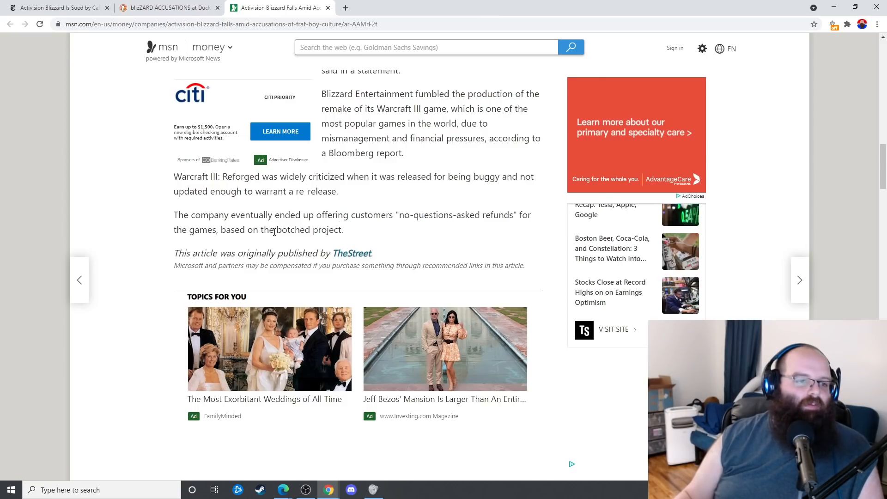
scroll(down, 3)
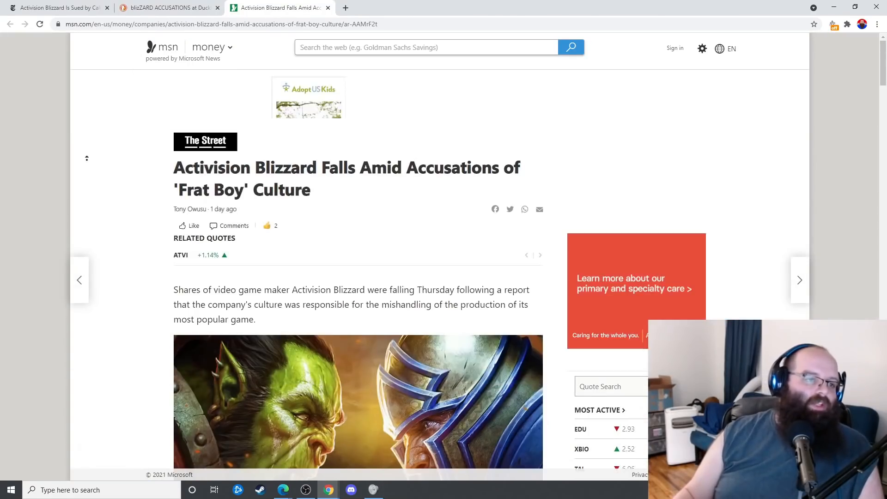
click(164, 7)
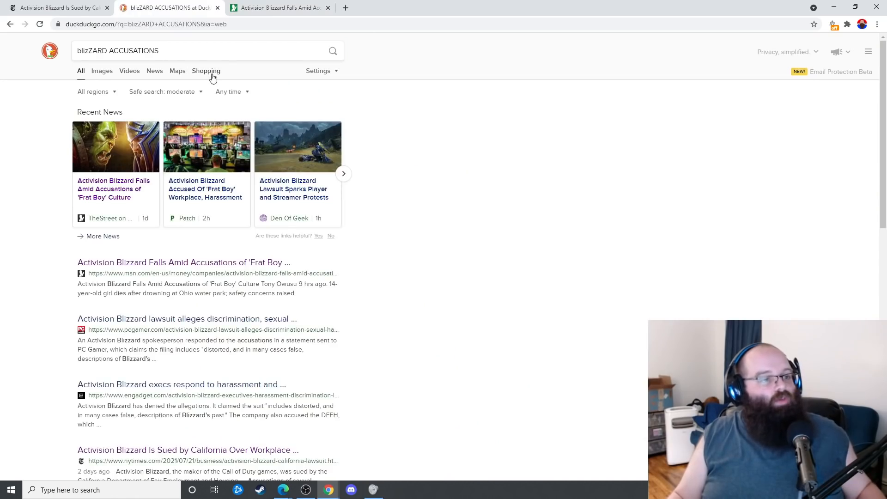
text(suicide)
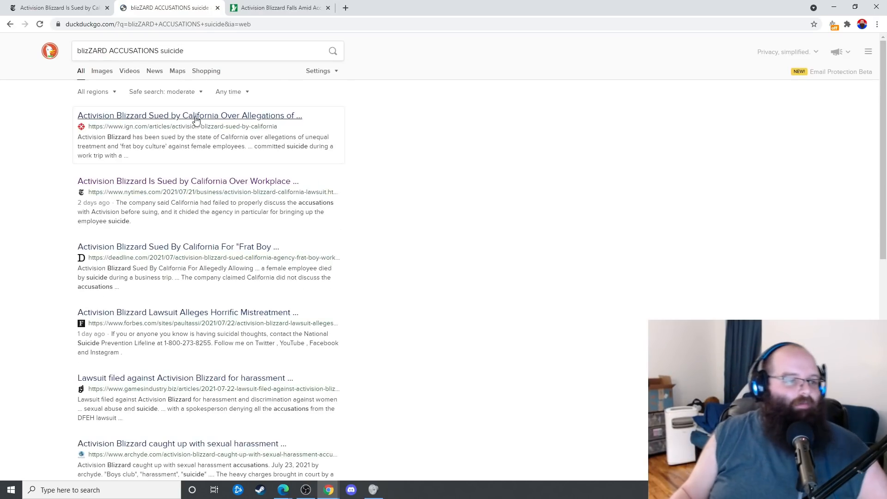
- Open IGN's California lawsuit article and search the page for 'suic'
click(189, 115)
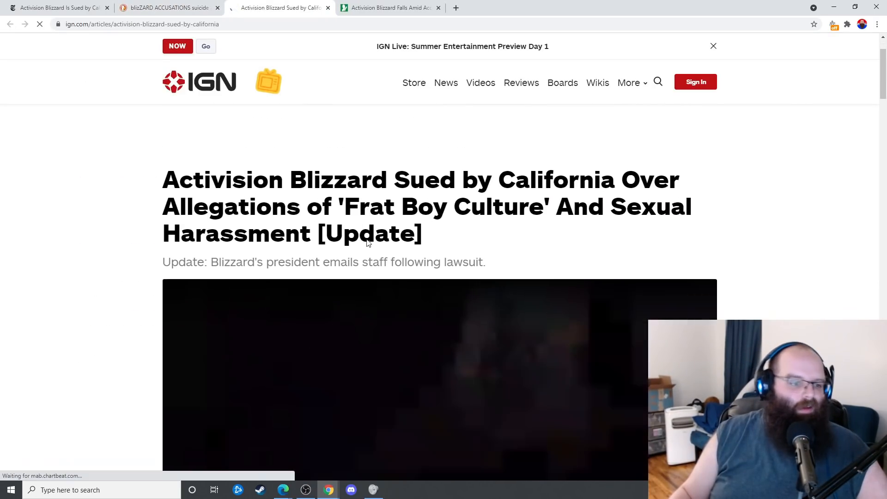
scroll(down, 3)
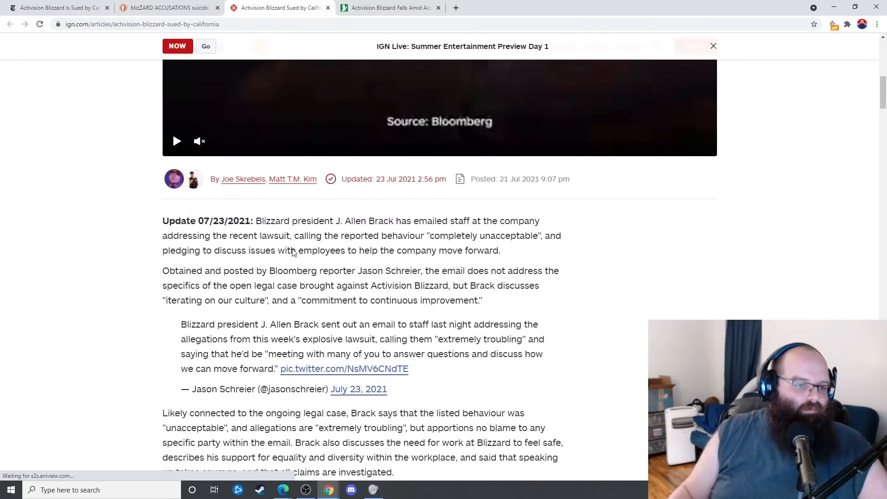
scroll(down, 3)
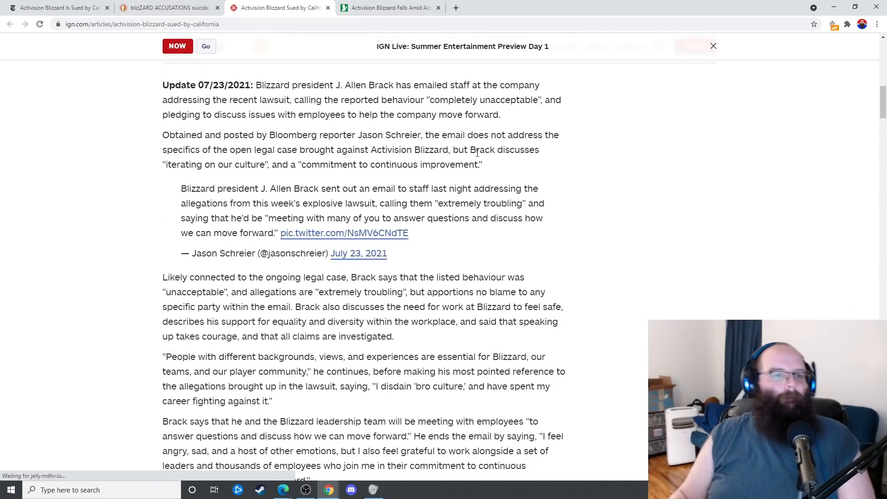
key(ctrl+f)
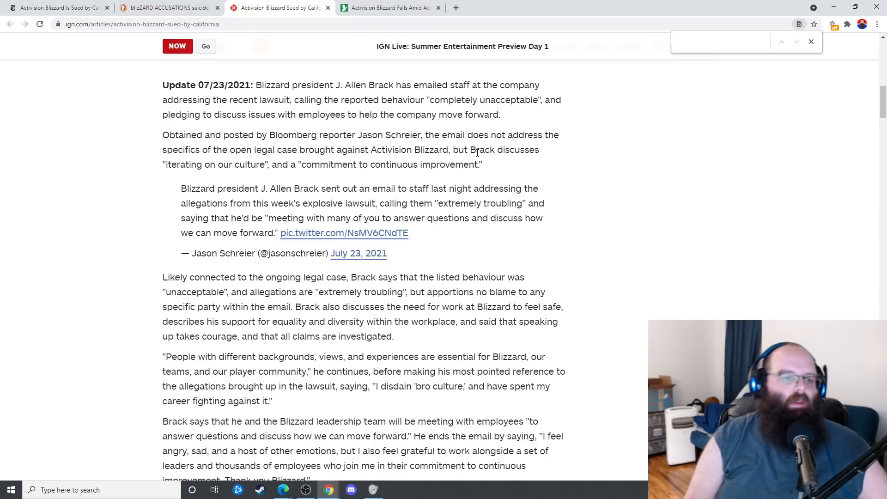
text(suid)
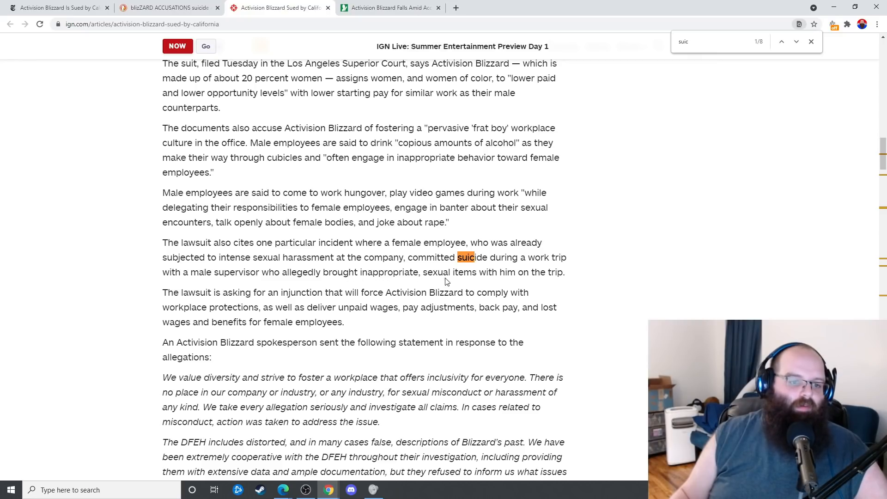
- Close the find bar and deselect the paragraph about the employee's suicide on a work trip
click(811, 41)
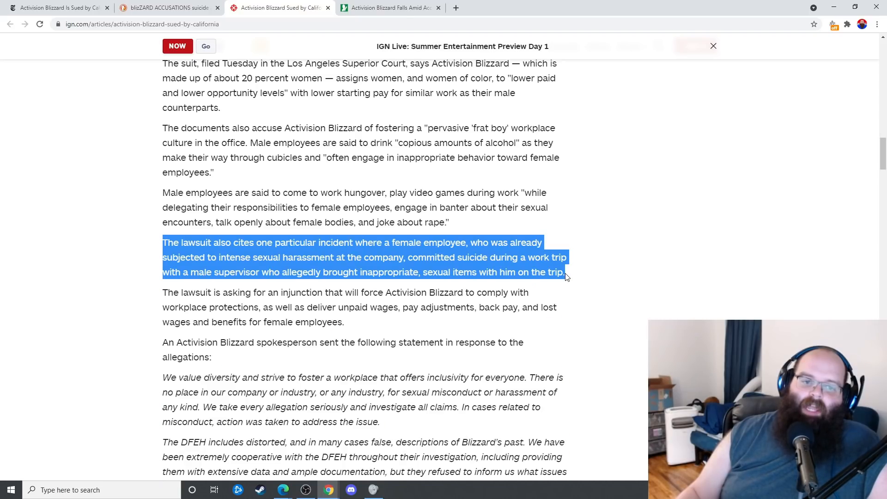
click(573, 280)
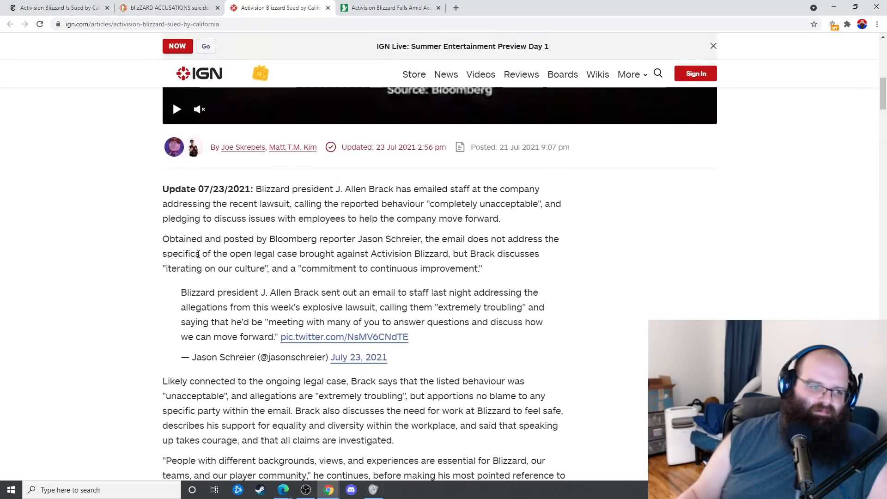
scroll(down, 3)
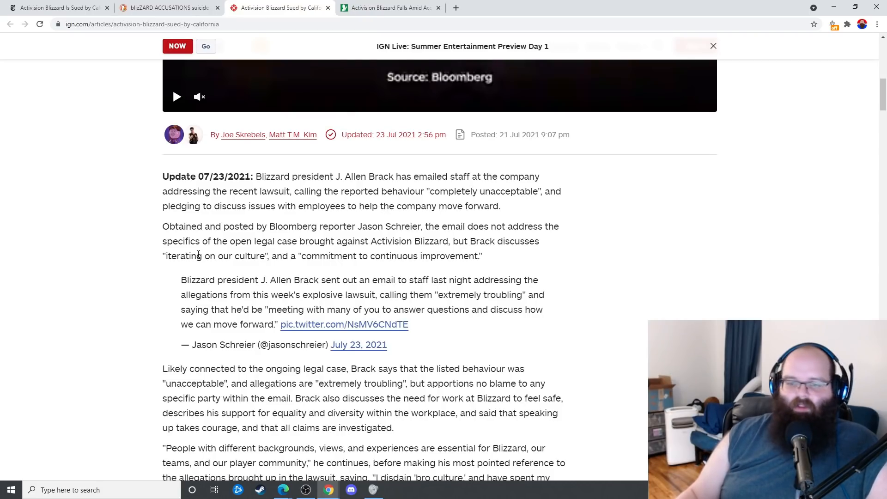
scroll(down, 3)
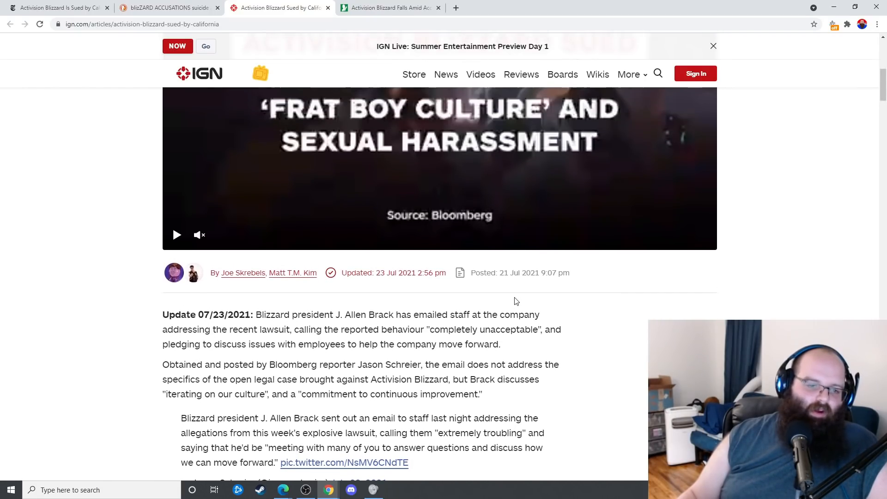
mouse_move(621, 392)
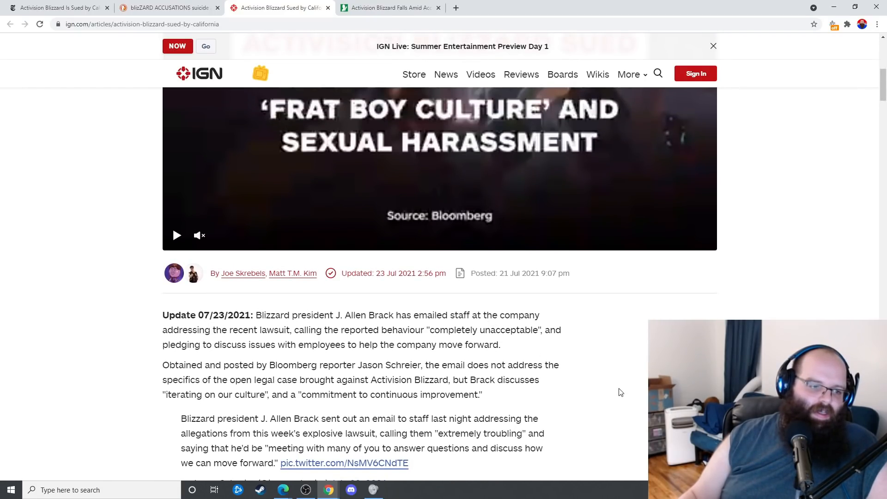
scroll(down, 3)
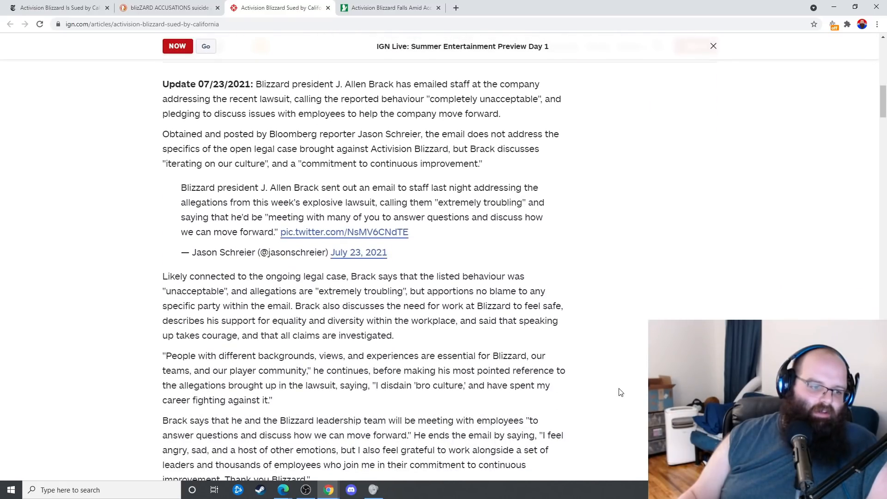
scroll(down, 3)
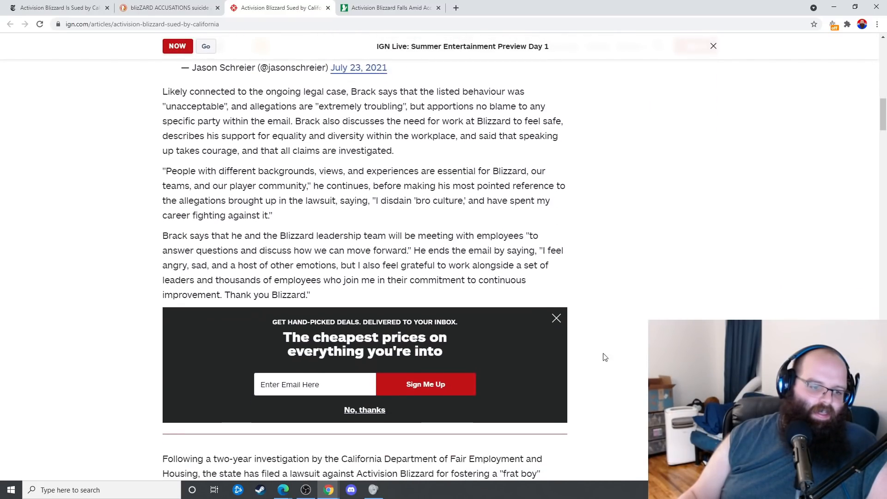
click(556, 318)
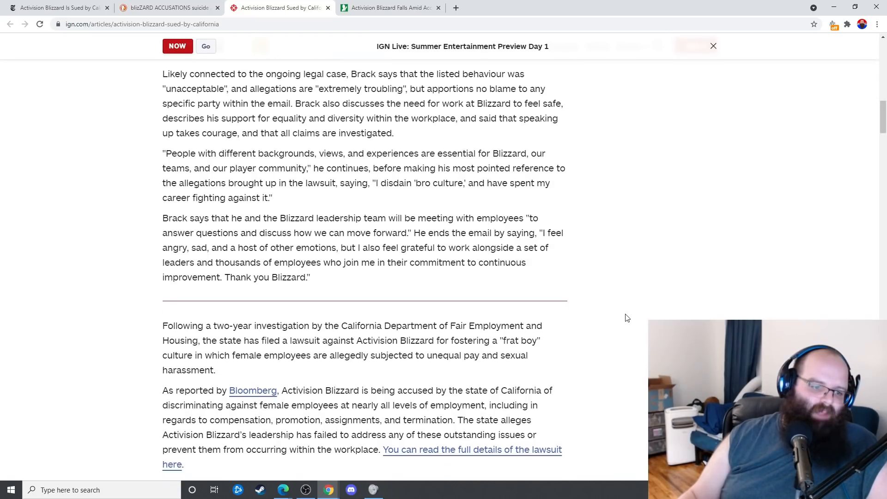
scroll(down, 3)
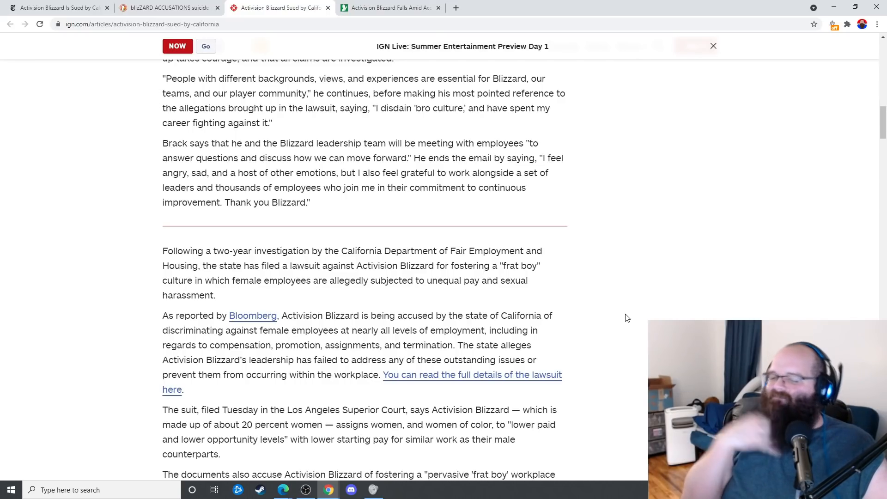
scroll(up, 3)
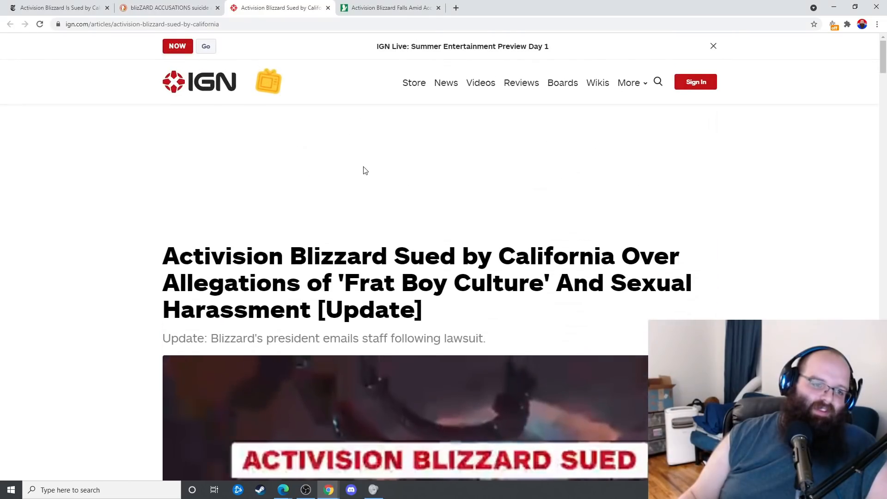
scroll(down, 3)
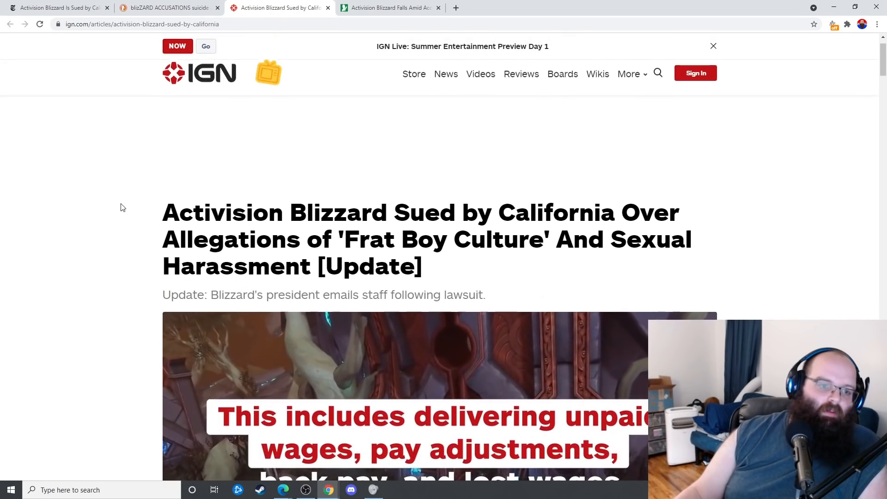
scroll(down, 3)
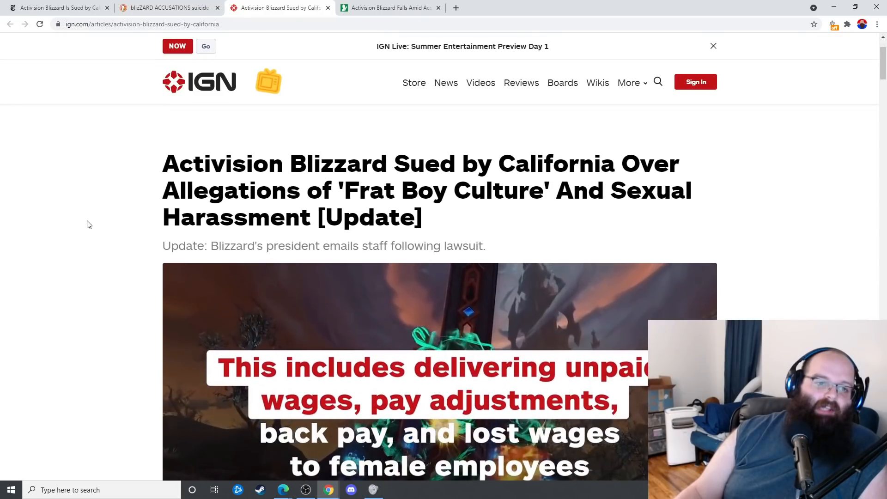
scroll(down, 3)
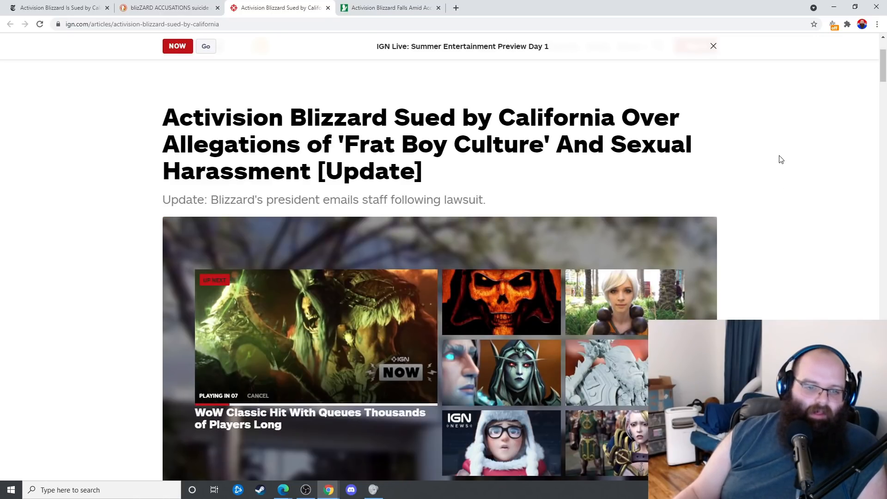
scroll(down, 3)
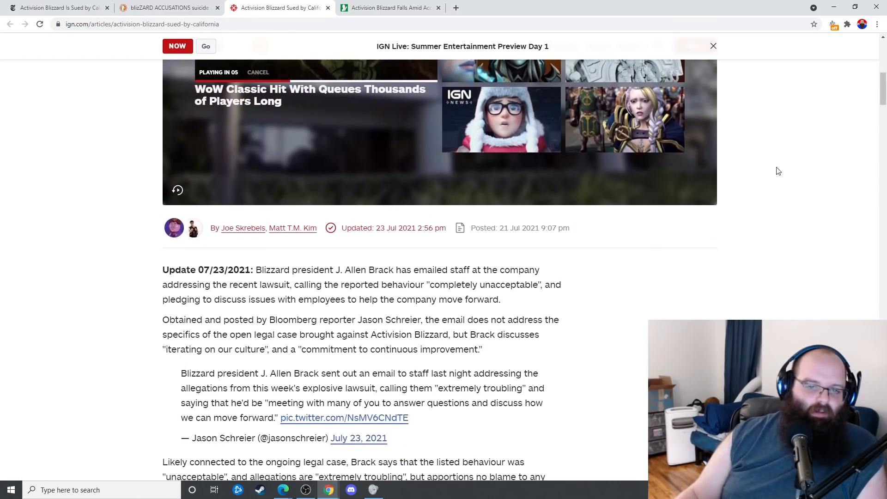
- Highlight Brack's 'completely unacceptable' line and pledge to talk with employees, then deselect
scroll(down, 3)
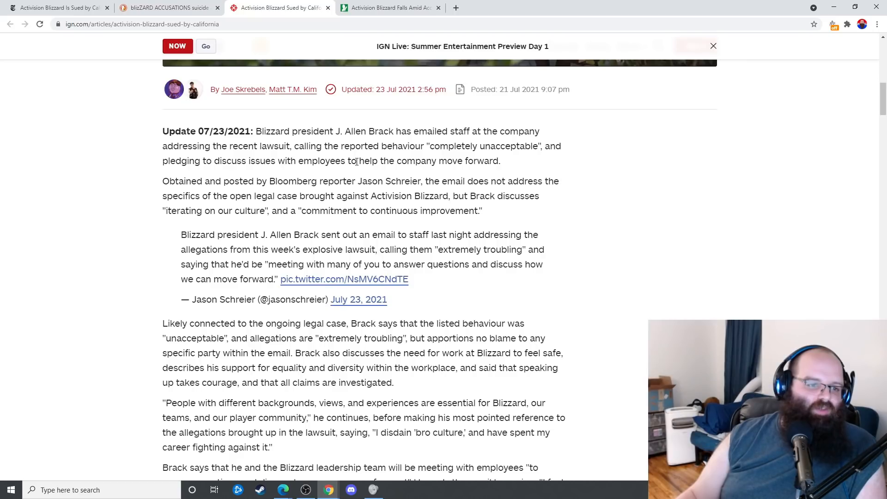
drag(429, 146, 500, 160)
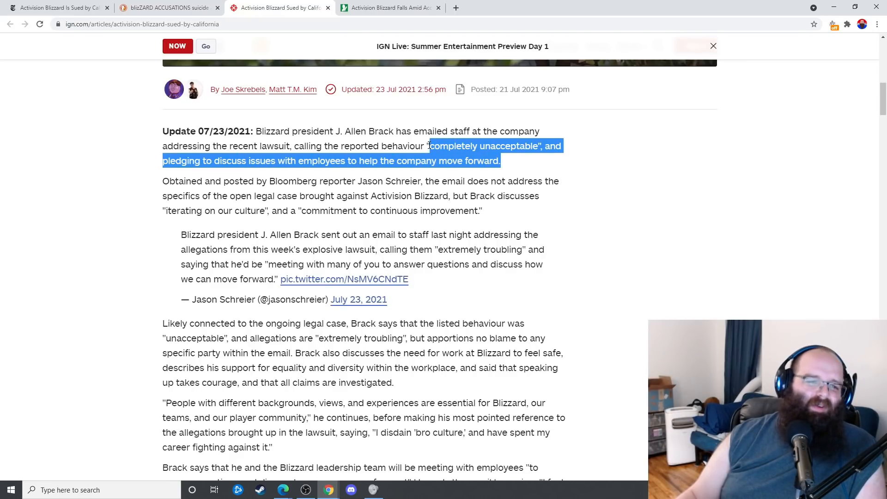
click(528, 173)
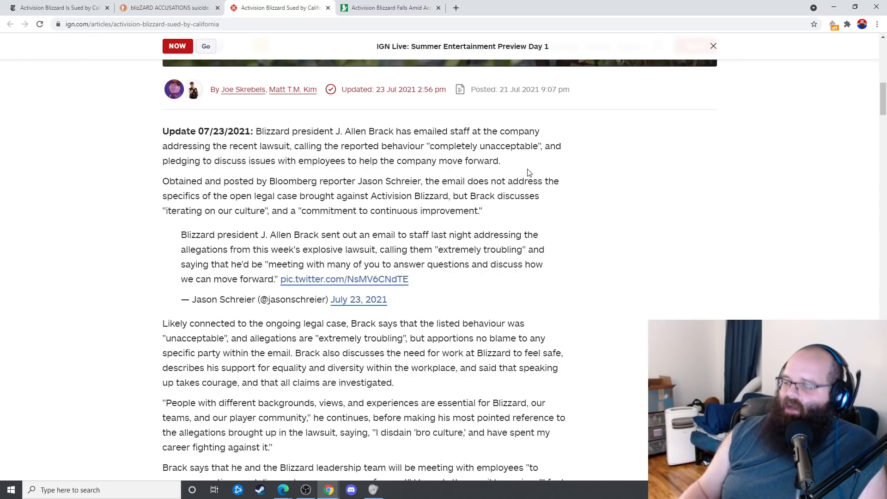
mouse_move(440, 142)
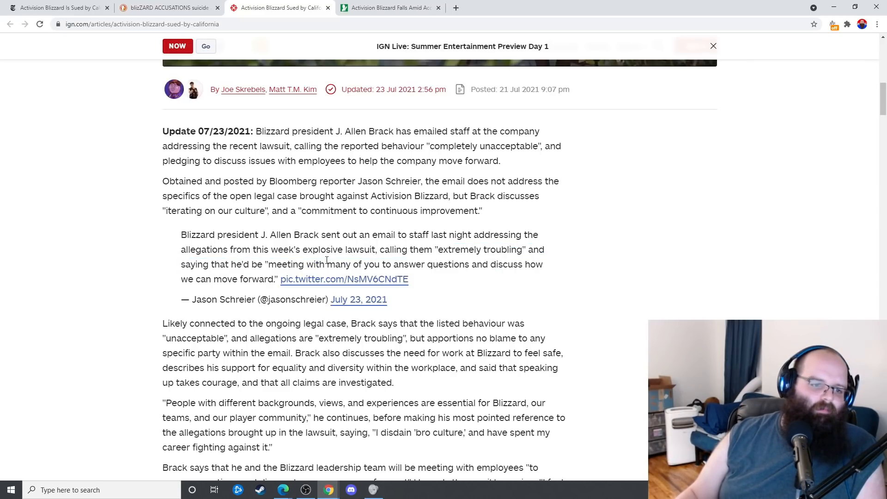
mouse_move(529, 265)
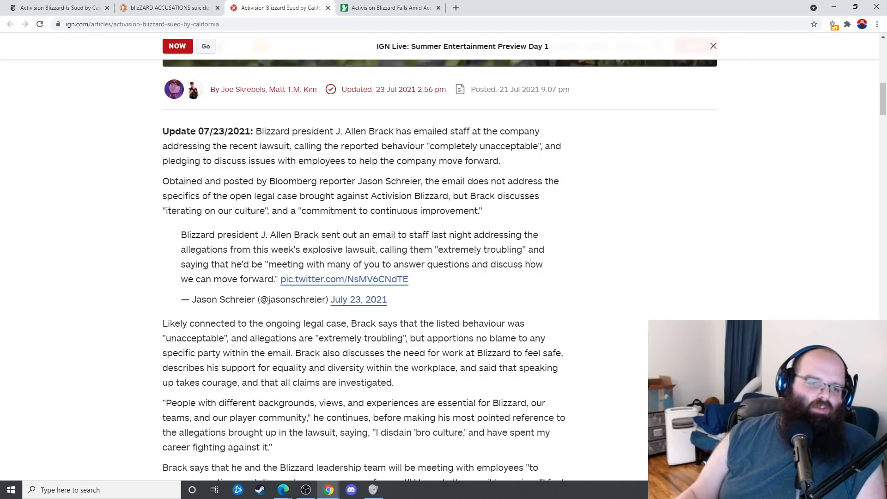